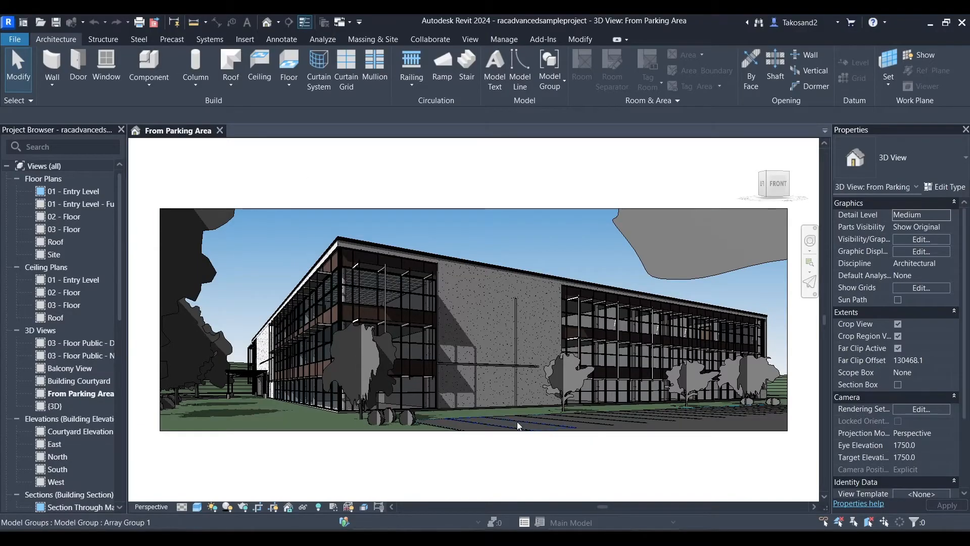
- Make 01 - Entry Level - Furniture Layout the active floor plan and close the 02 - Floor view
scroll("down", 3)
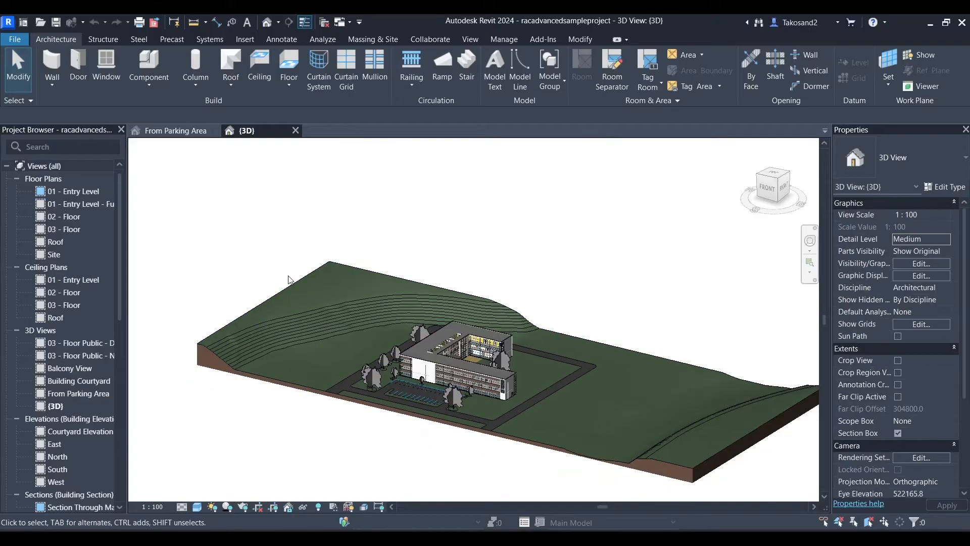
double_click(81, 203)
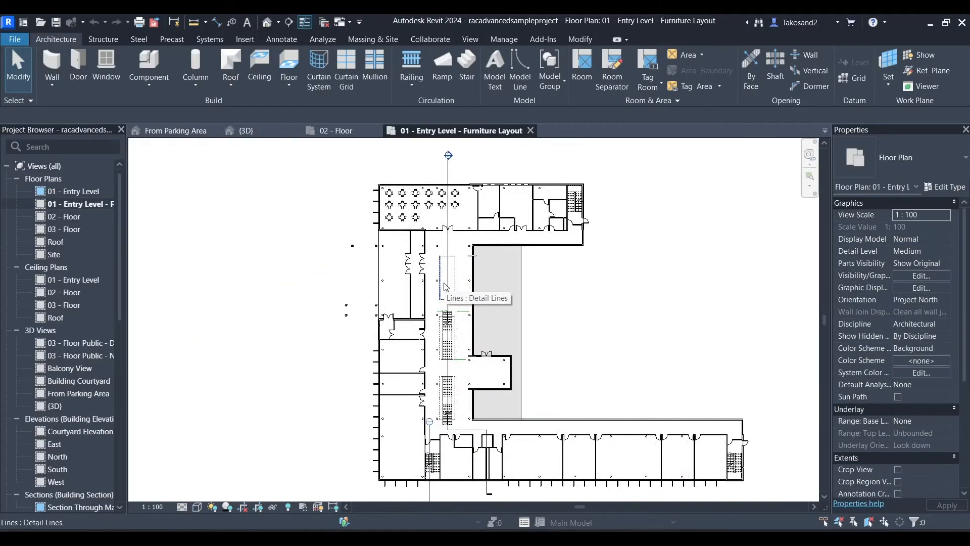
left_click(336, 130)
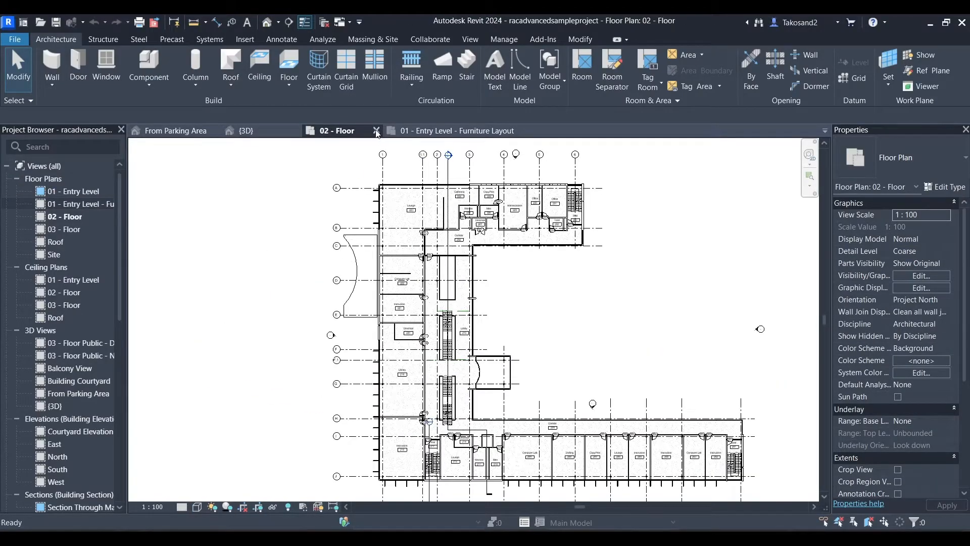
left_click(376, 130)
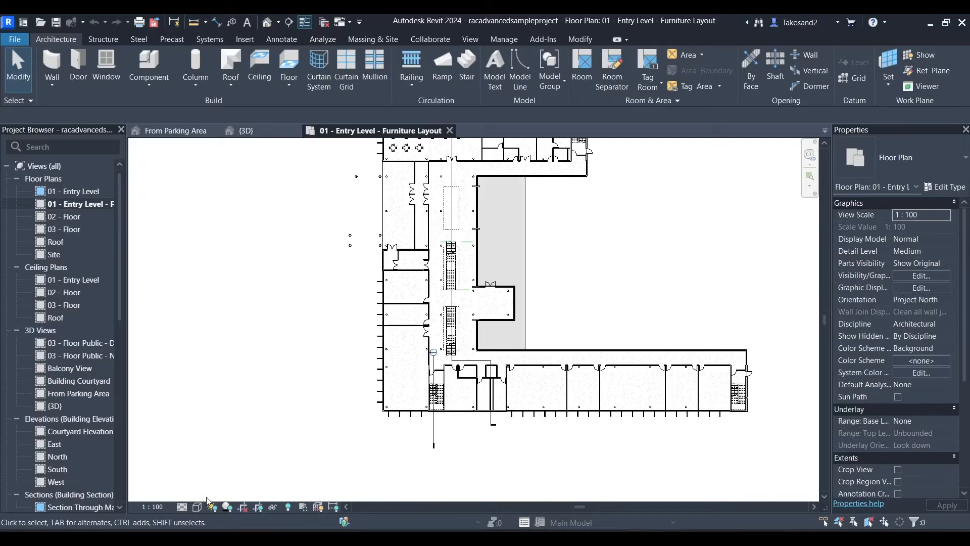
mouse_move(197, 508)
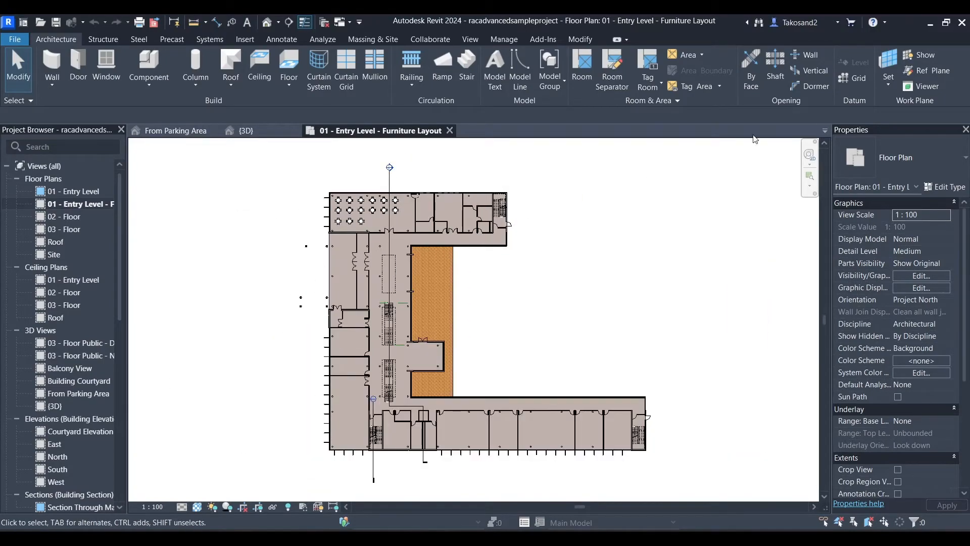
- Launch Dynamo from the Manage ribbon's Visual Programming panel
left_click(503, 39)
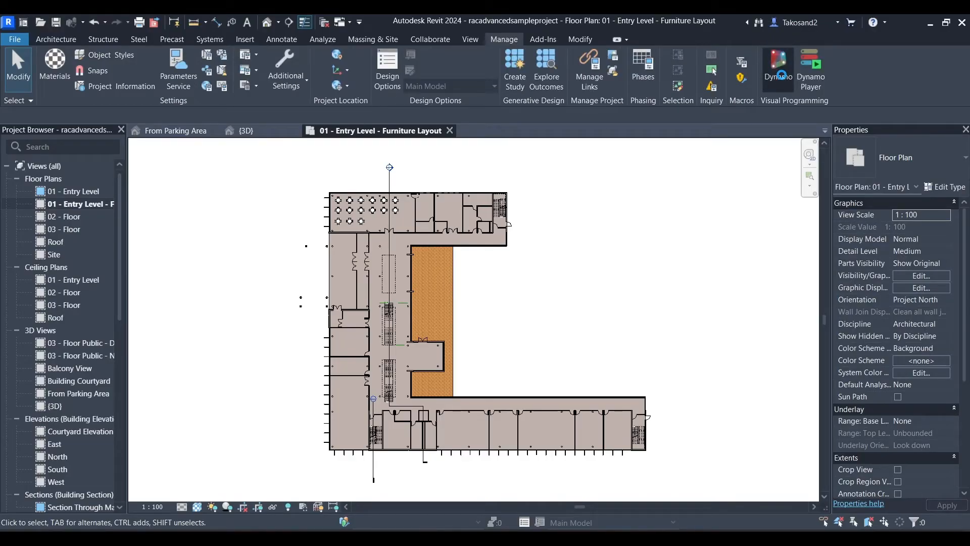
left_click(777, 67)
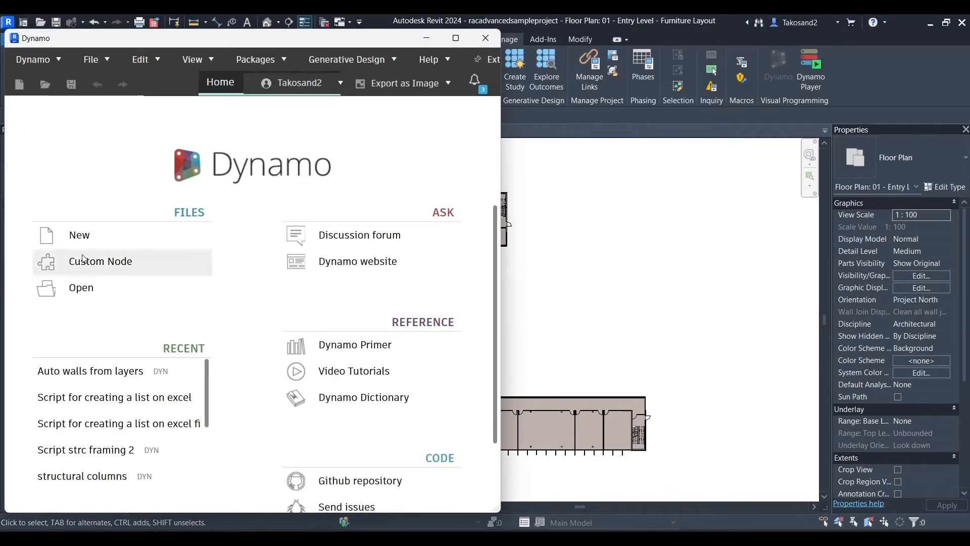
- Start a new blank Dynamo graph and expand the Revit > Selection node category
left_click(79, 235)
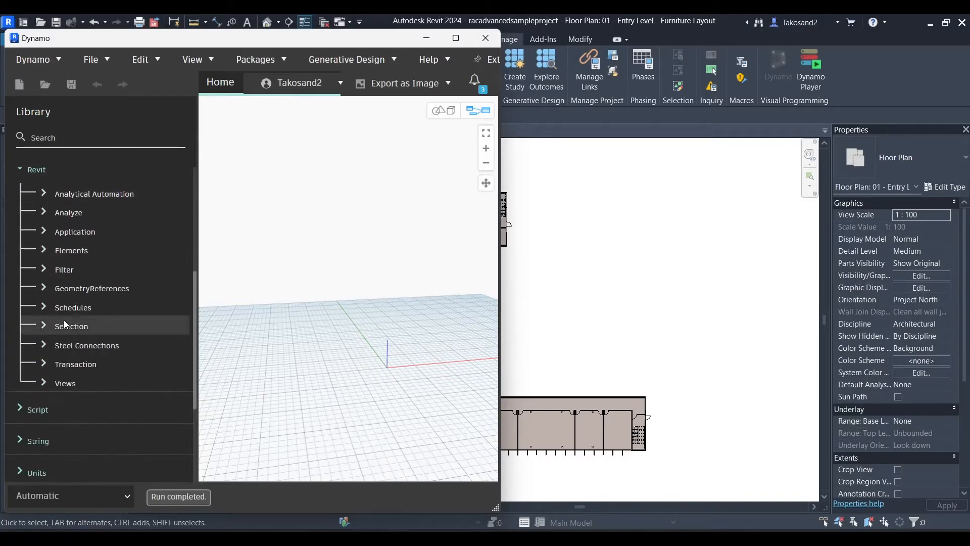
left_click(72, 326)
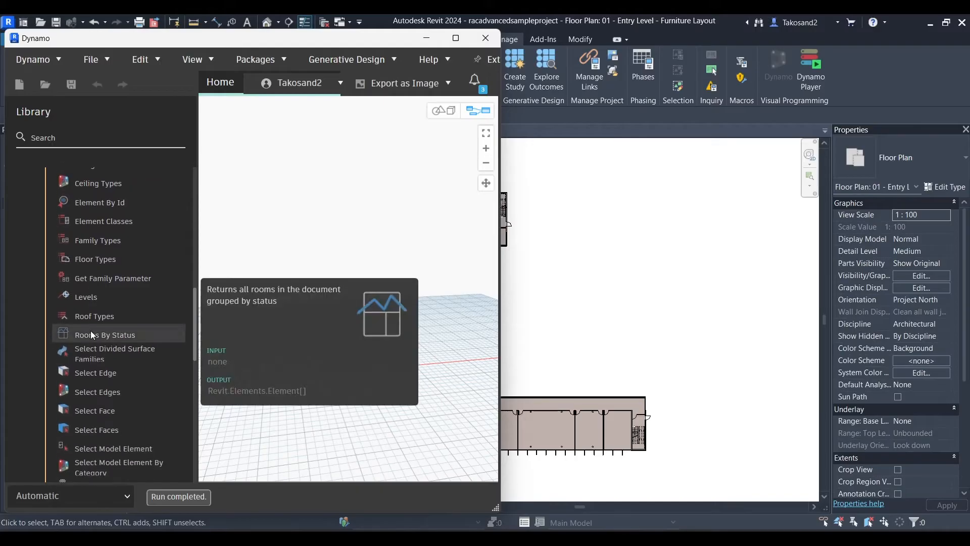
scroll("down", 3)
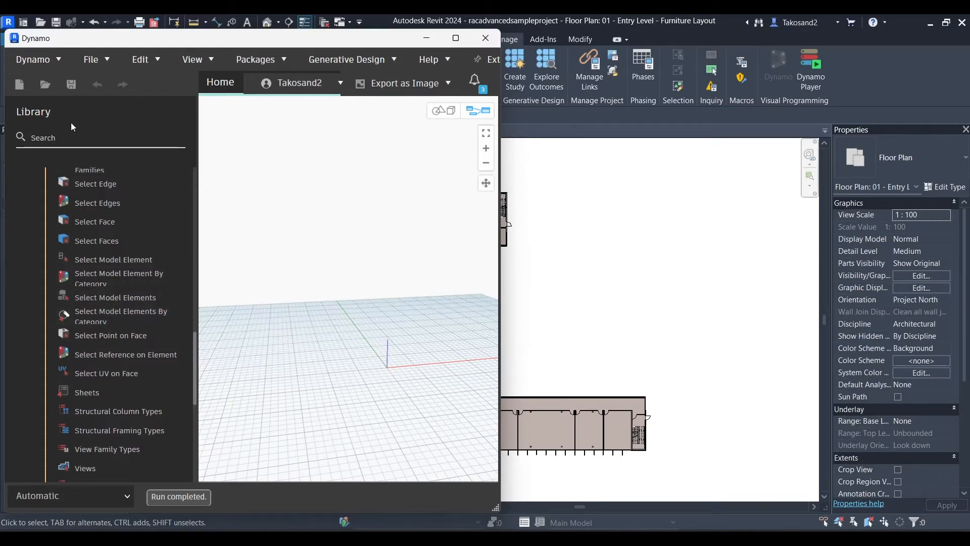
- Search 'select model' and place a Select Model Elements By Category node on the canvas
right_click(340, 241)
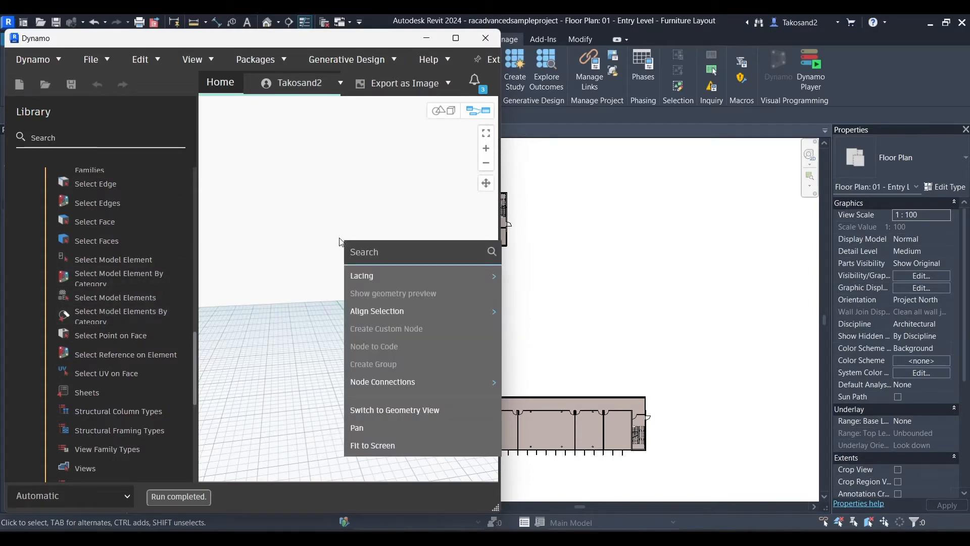
type("select")
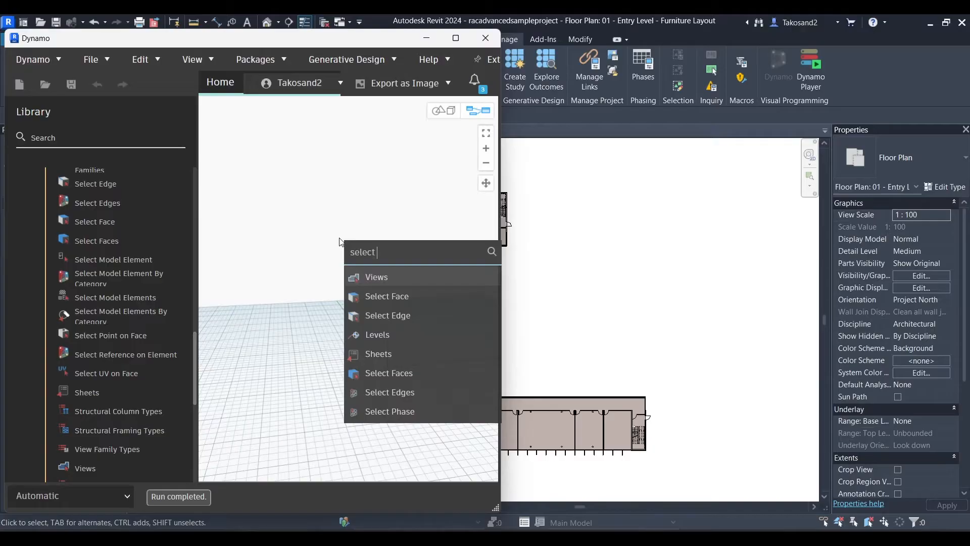
type("model")
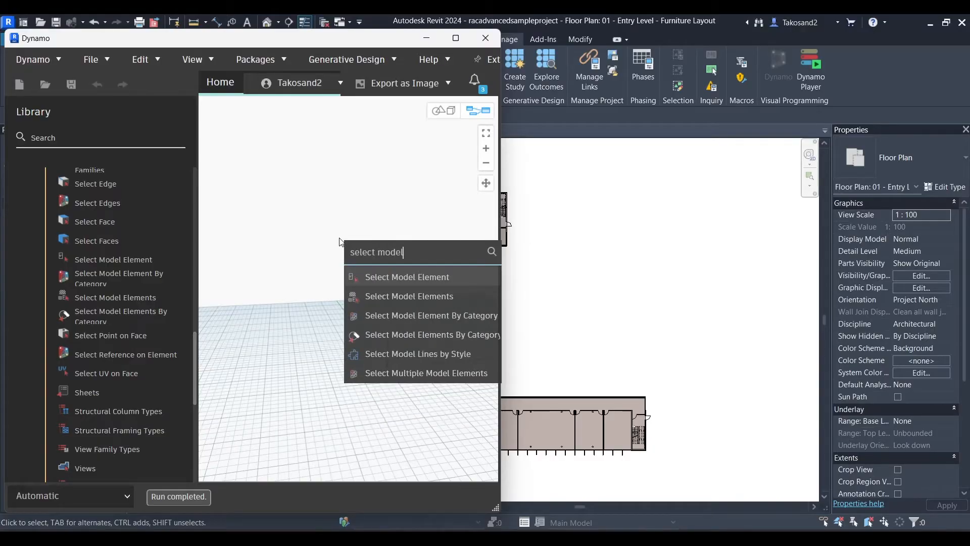
left_click(410, 296)
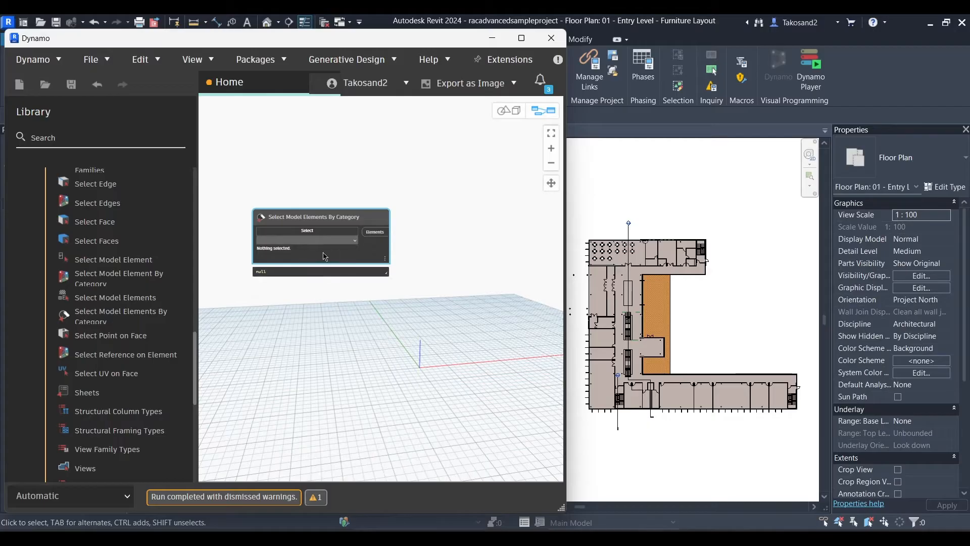
- Set the selection node's category to Walls so it returns the wall elements
left_click(305, 240)
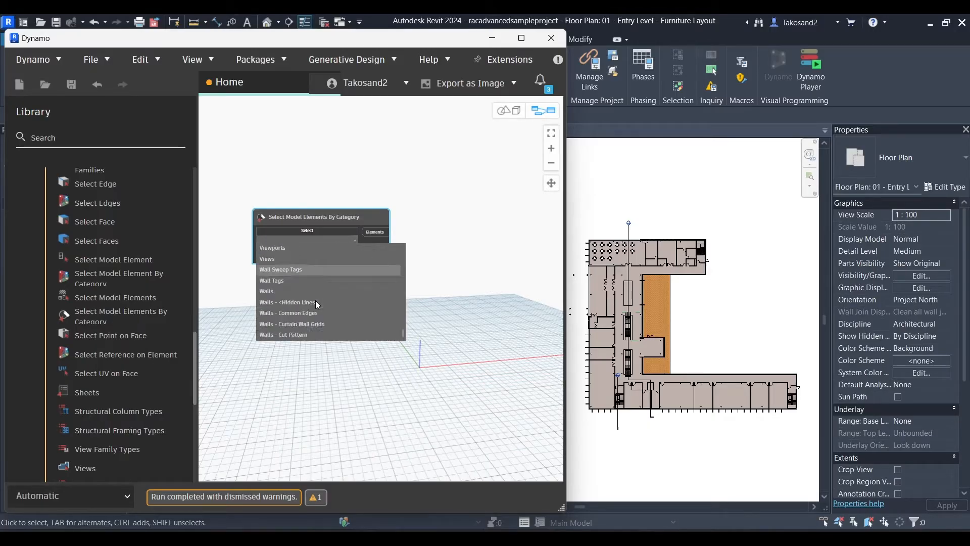
left_click(266, 291)
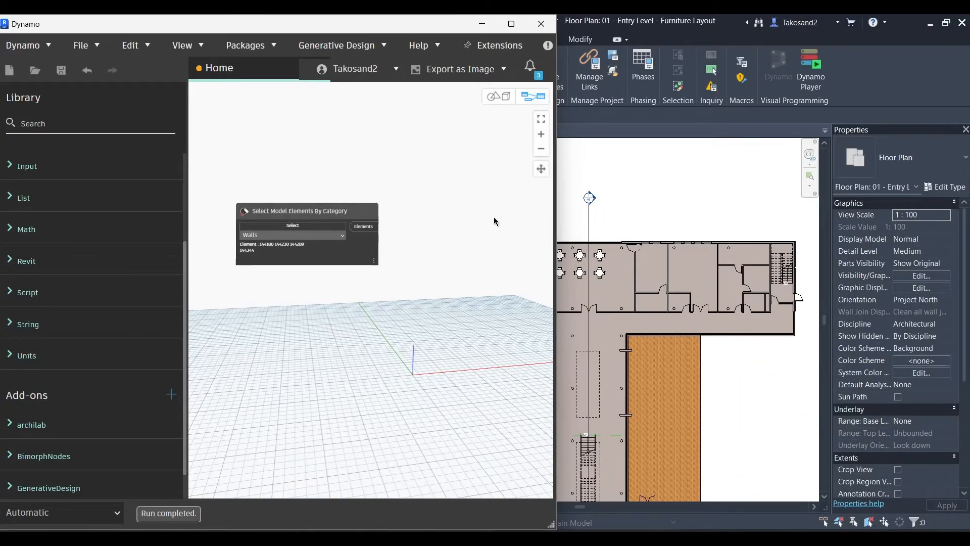
- Search 'dimension by' and place a Dimension.ByElements node beside the walls node
left_click(90, 124)
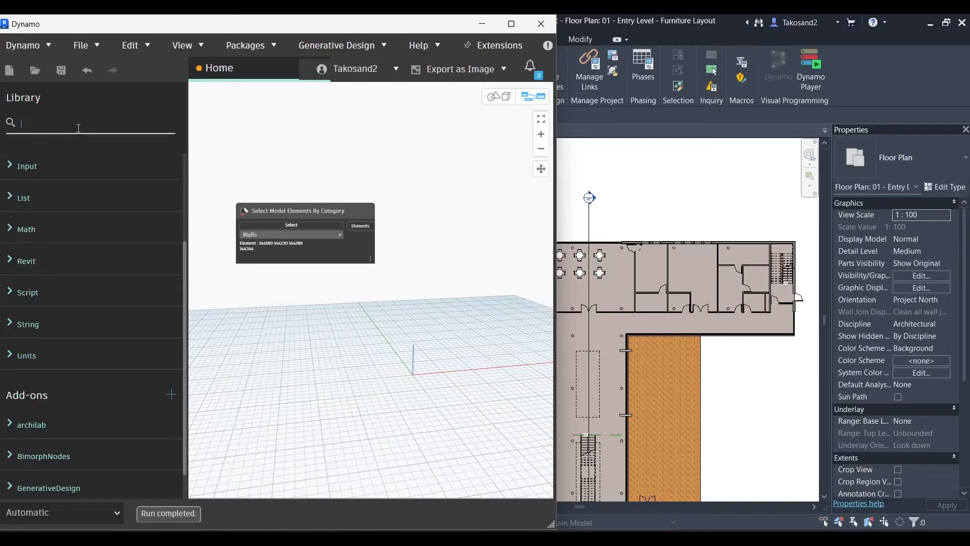
type("dimension by")
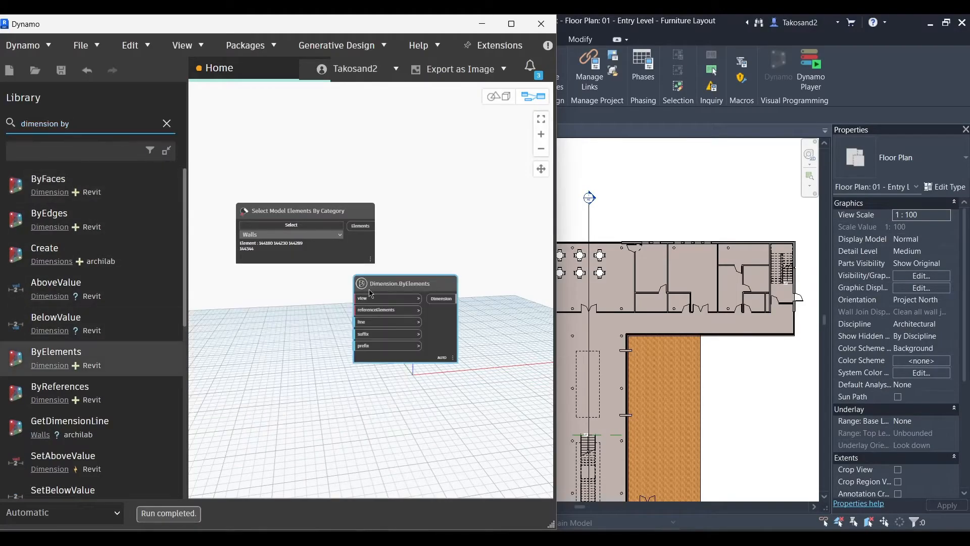
left_click_drag(401, 283, 467, 210)
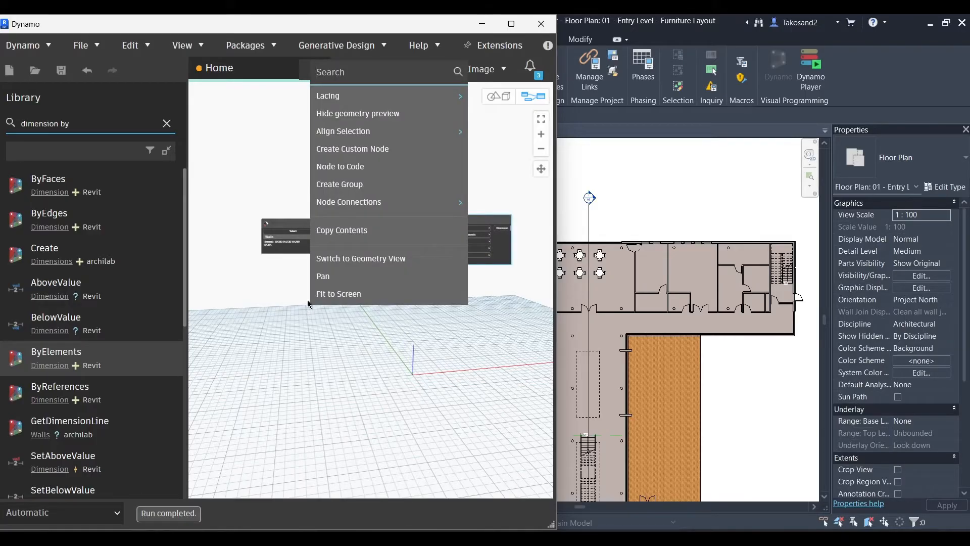
- Search 'current' and 'active' to add Document.Current and Document.ActiveView nodes
type("curr")
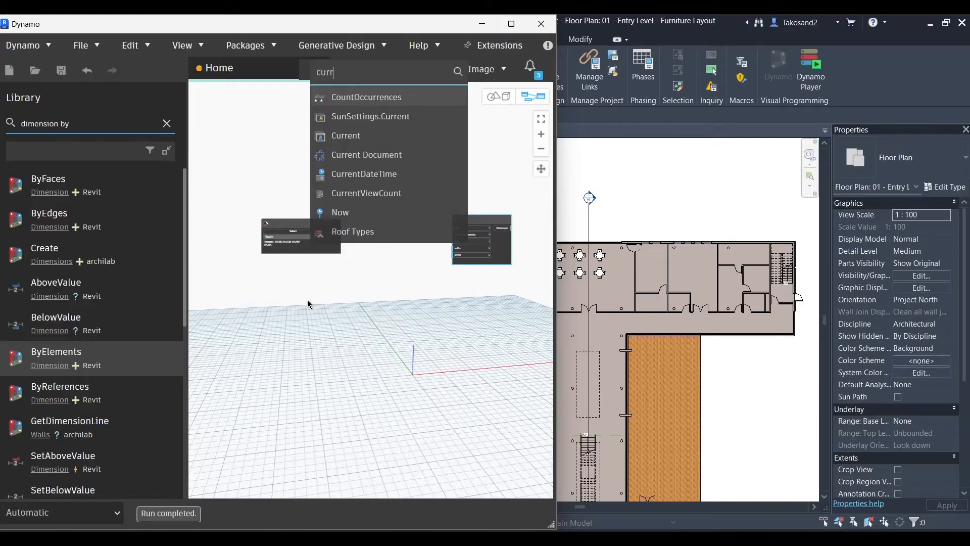
type("ent")
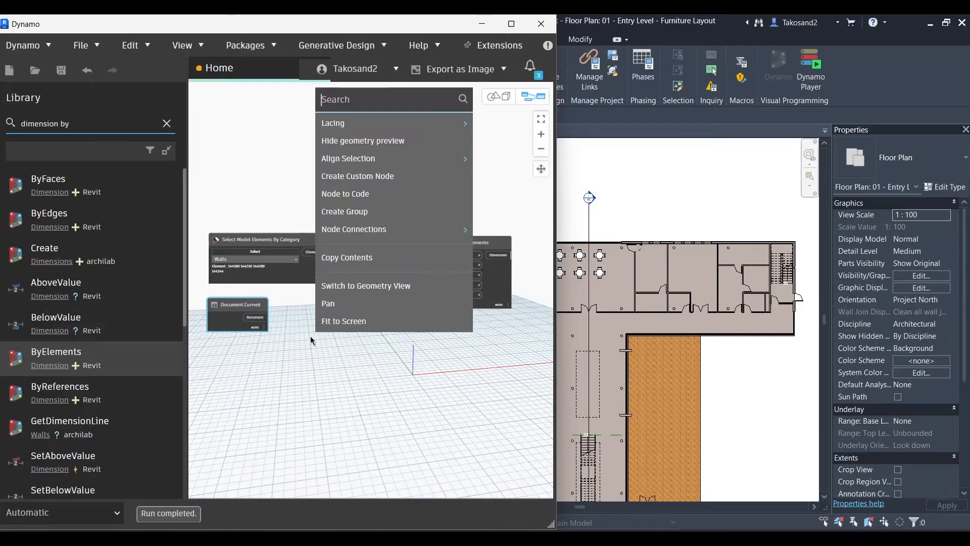
type("act")
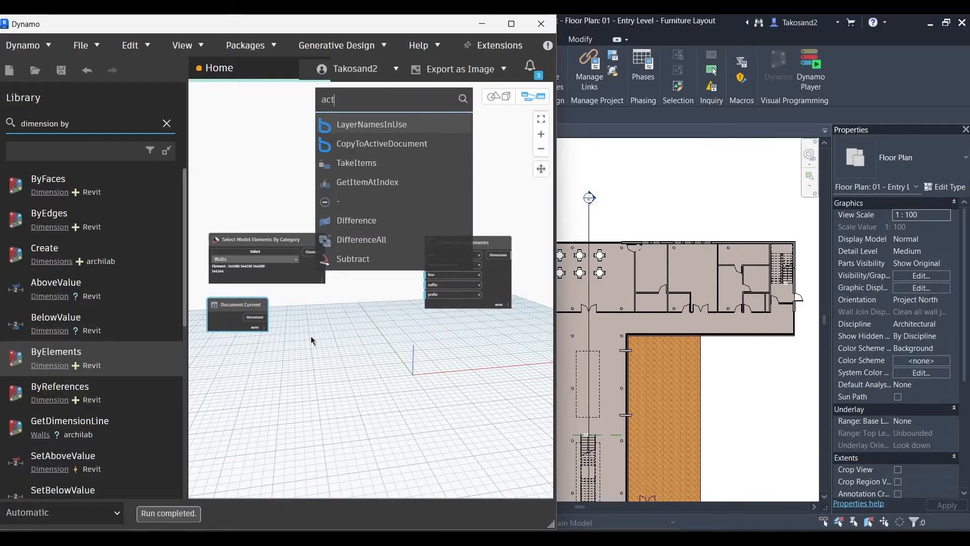
type("ive")
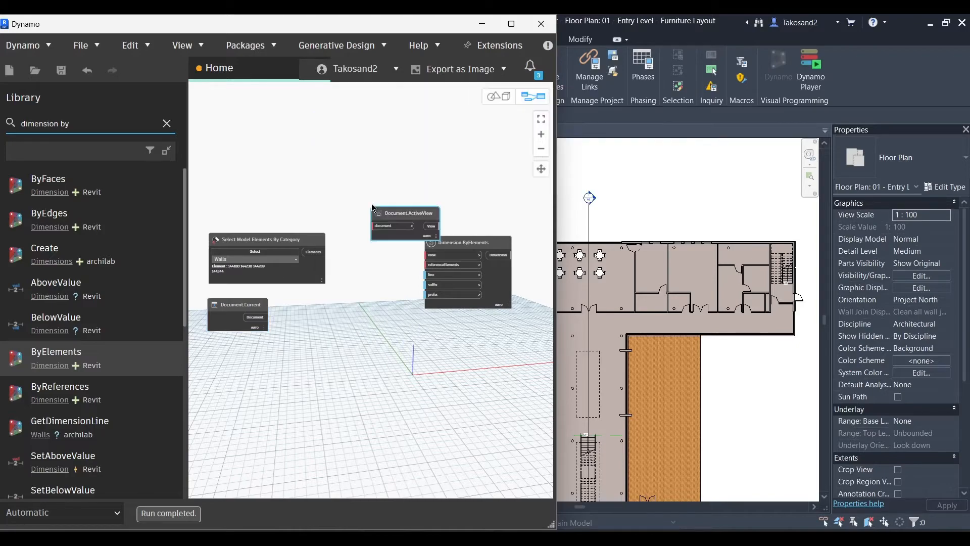
left_click_drag(404, 212, 315, 311)
type("element.get")
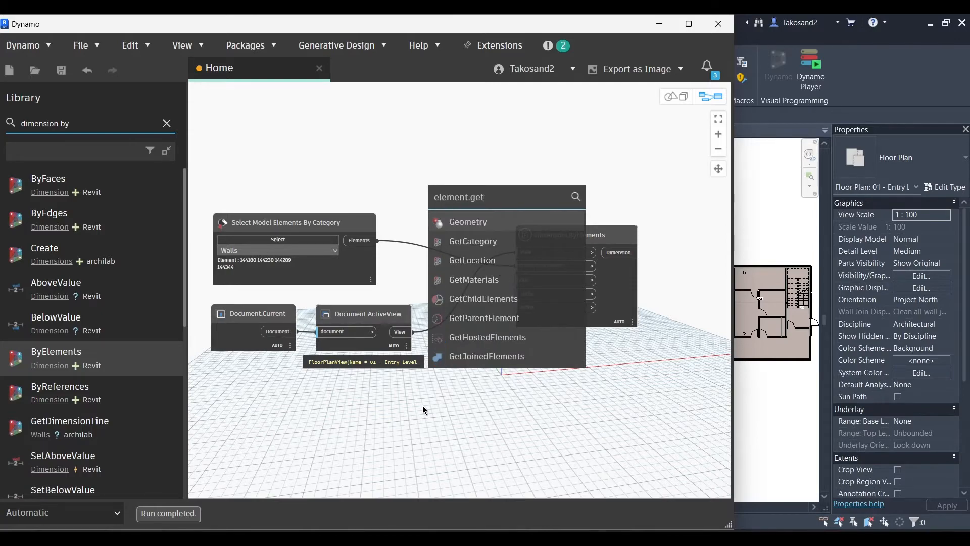
mouse_move(472, 260)
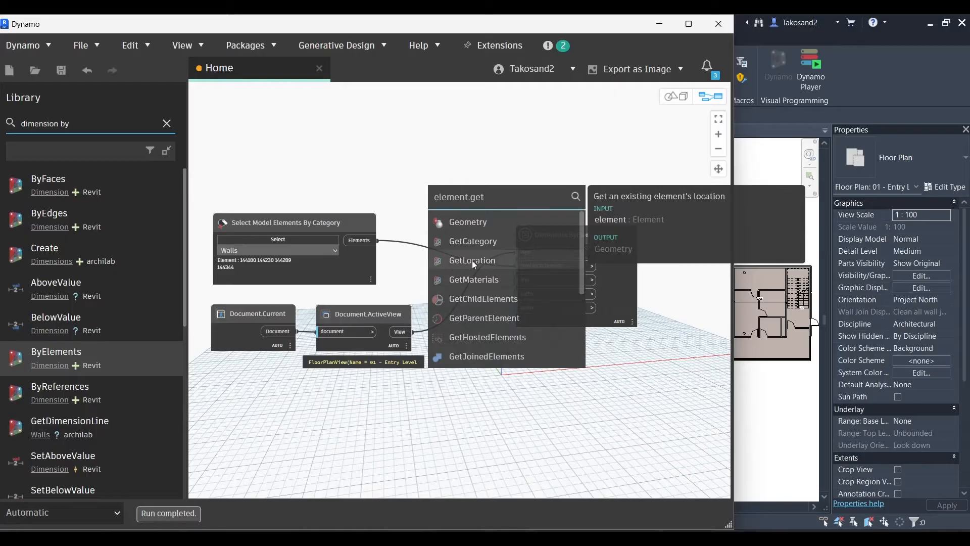
- Add Element.GetLocation for the walls and search 'curve' for a Curve.PointAtParameter node
left_click(472, 260)
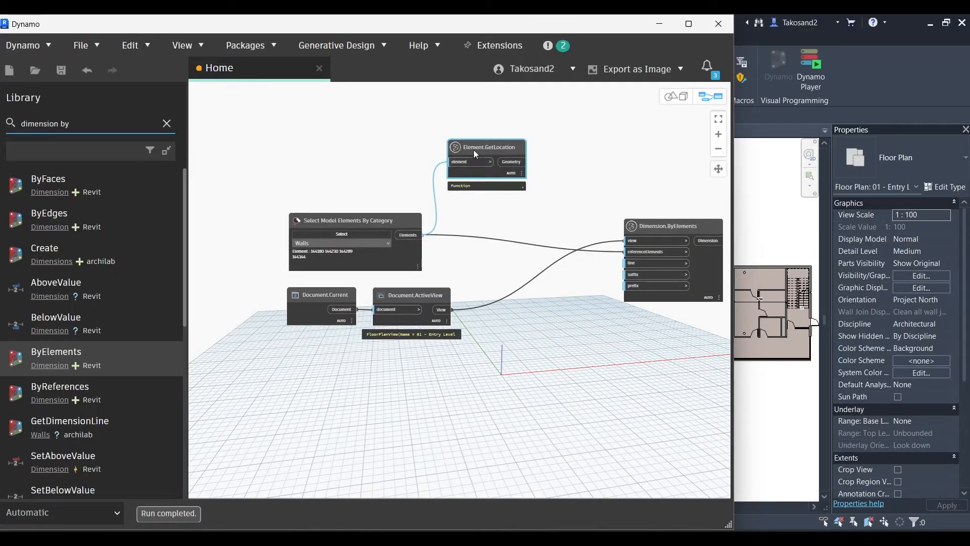
right_click(537, 216)
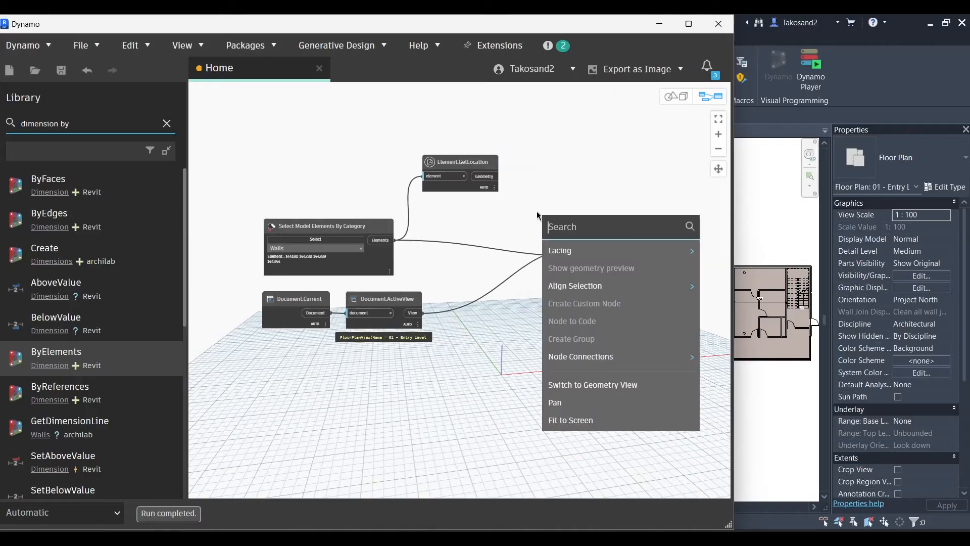
type("curve")
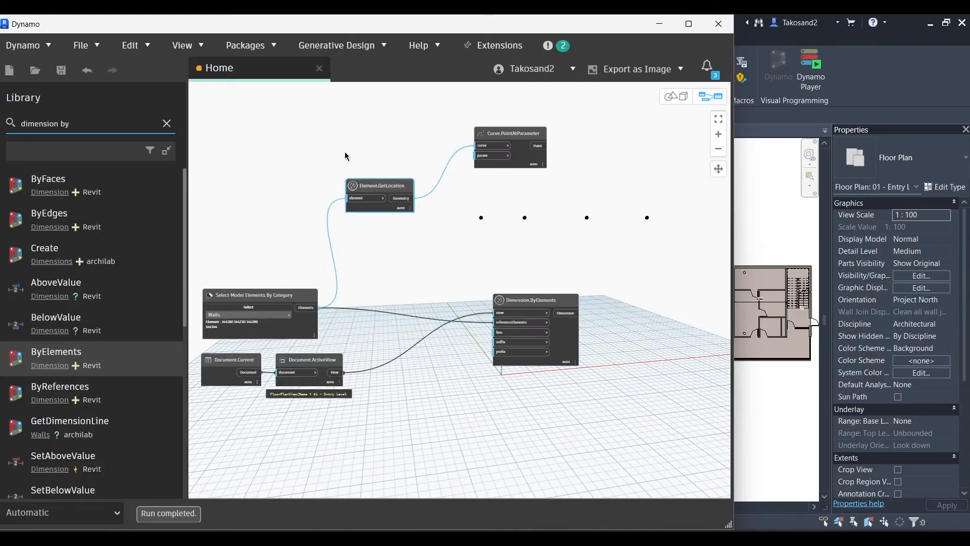
- Add a Number Slider driving the param input of Curve.PointAtParameter and adjust its value
type("slid")
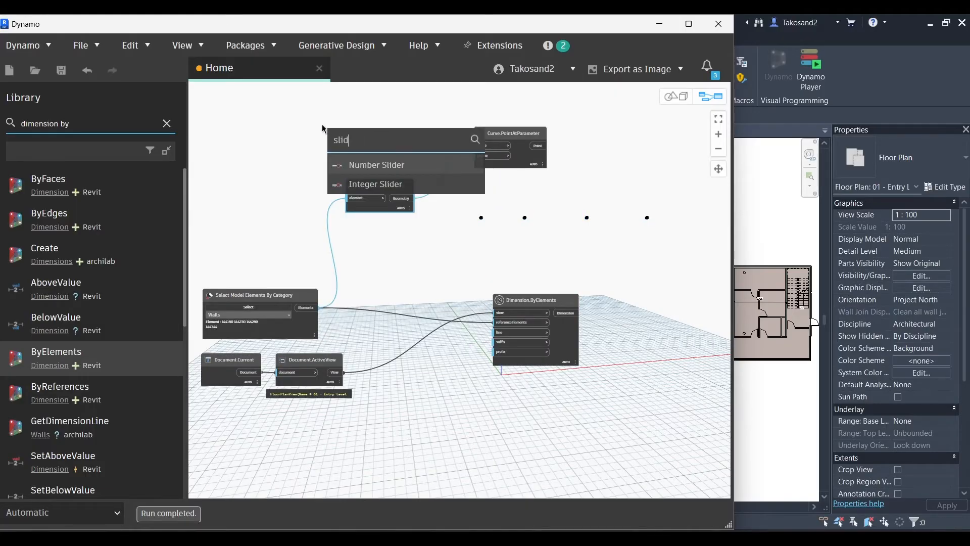
type("e")
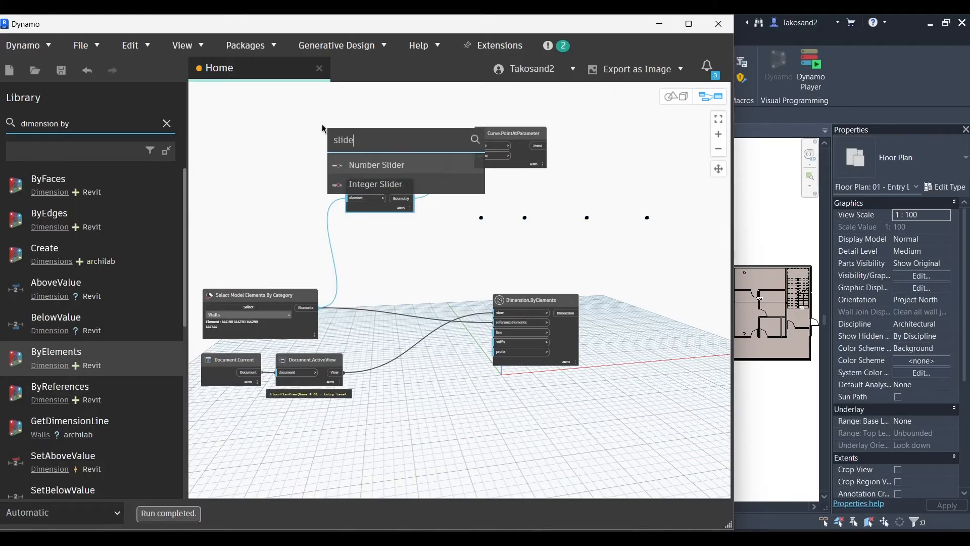
left_click(376, 165)
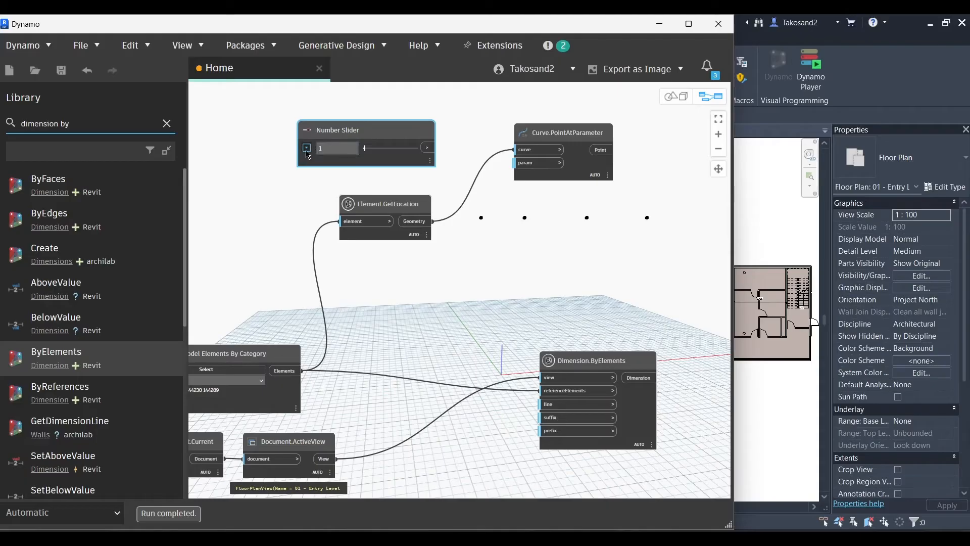
left_click(305, 147)
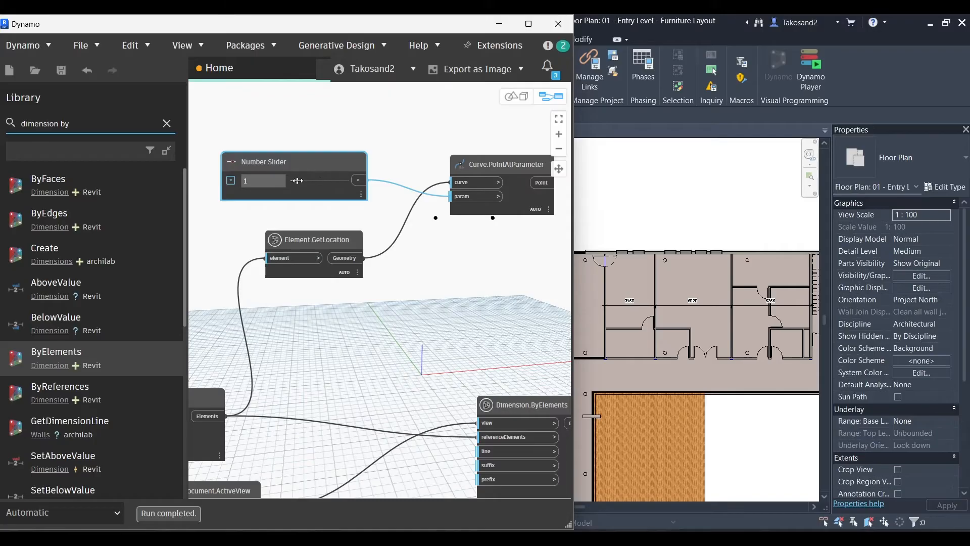
left_click_drag(321, 180, 294, 181)
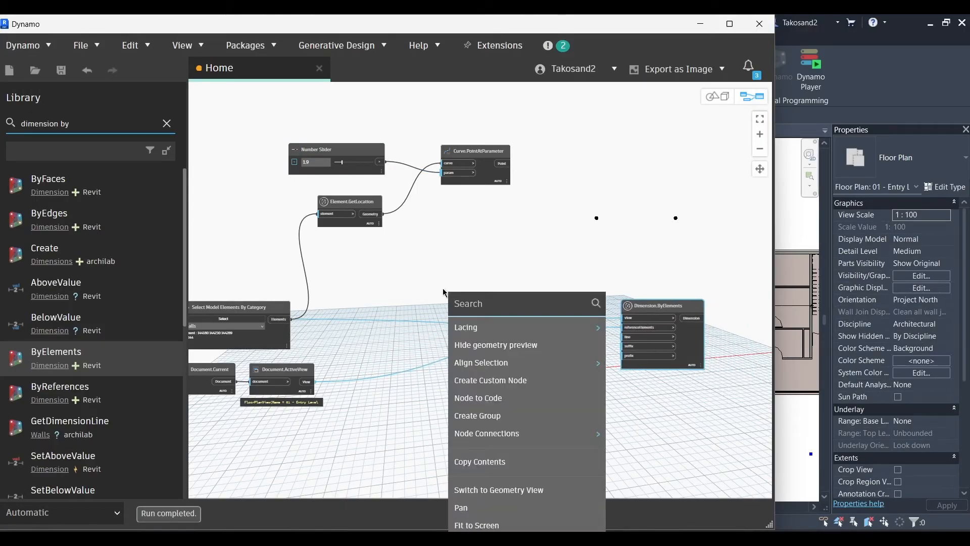
- Search 'best' and place a Line.ByBestFitThroughPoints node near Dimension.ByElements
type("best")
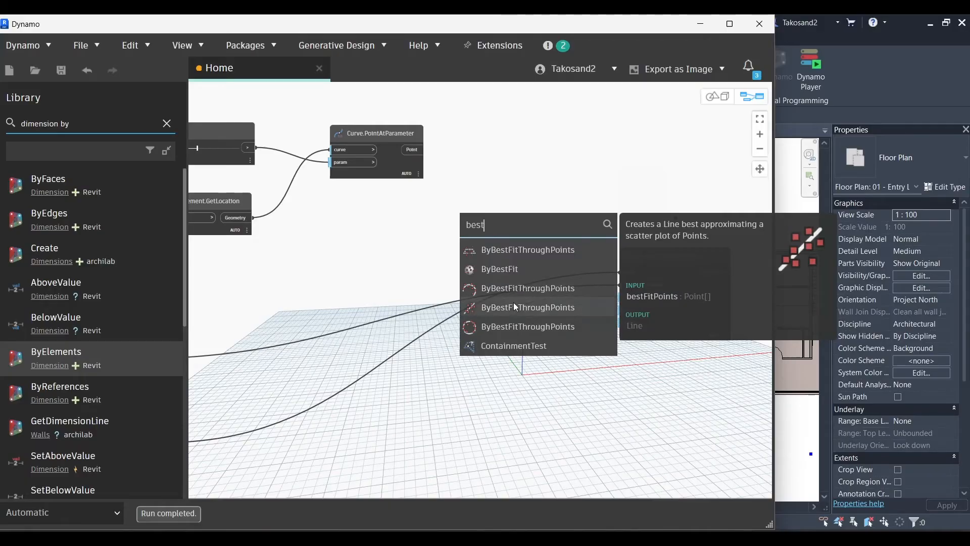
left_click(527, 250)
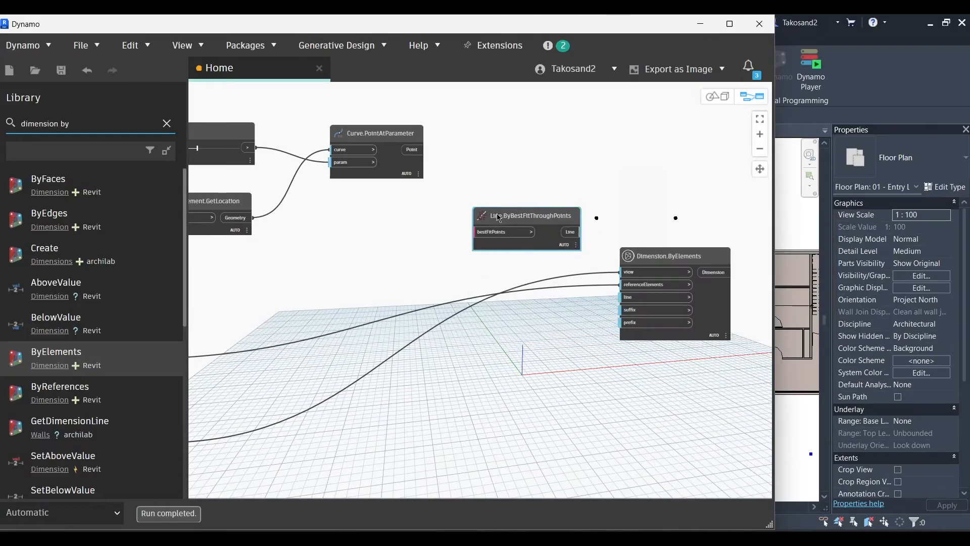
left_click_drag(525, 215, 509, 131)
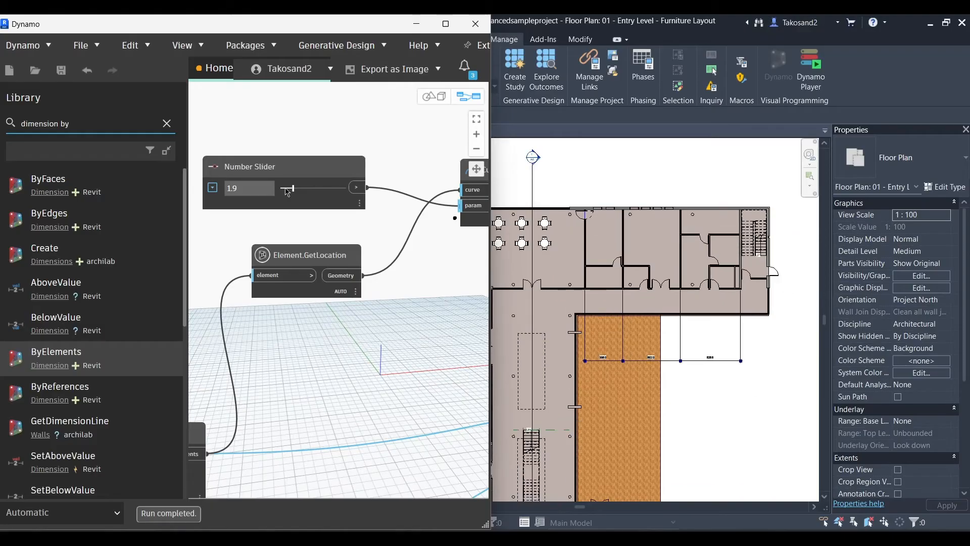
- Adjust the Number Slider (range -5 to 5, step 0.1) until the wall dimension line sits at offset 2.1
left_click_drag(288, 188, 282, 188)
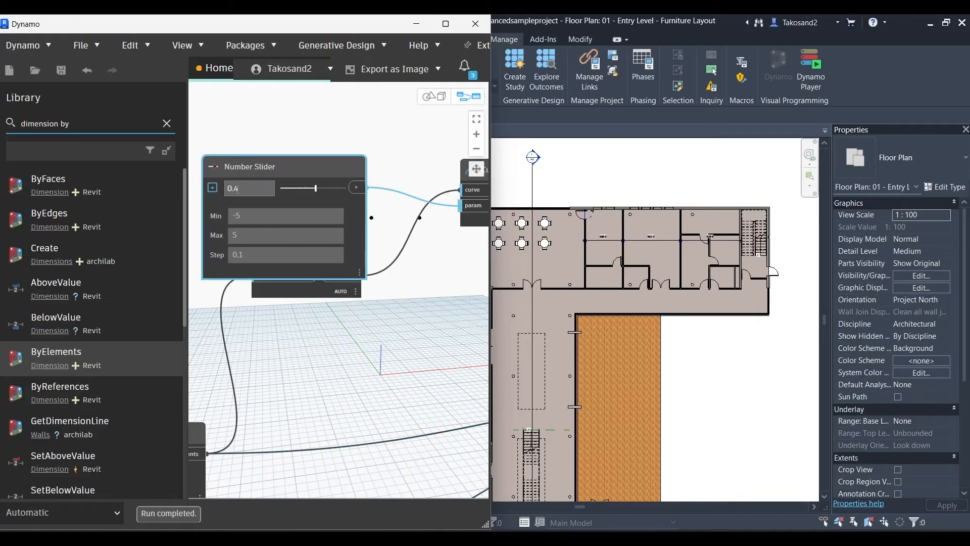
left_click_drag(315, 188, 326, 188)
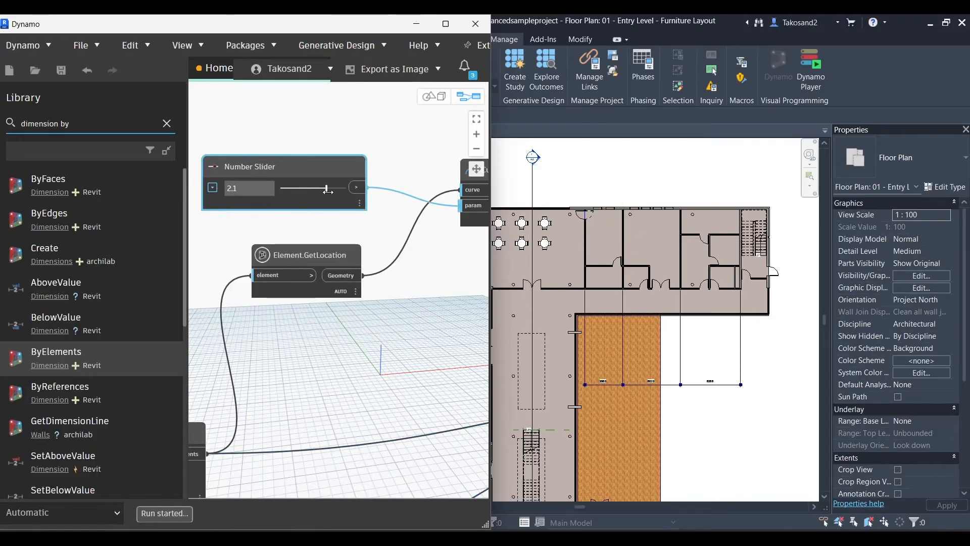
left_click_drag(327, 188, 303, 188)
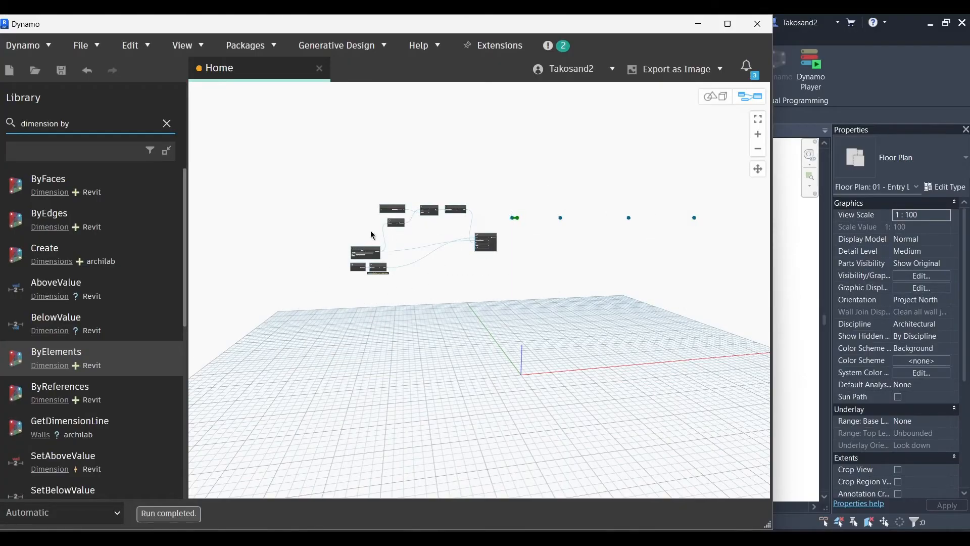
- Group the selected dimension nodes and title the group 'Walls Dimensions X'
right_click(371, 235)
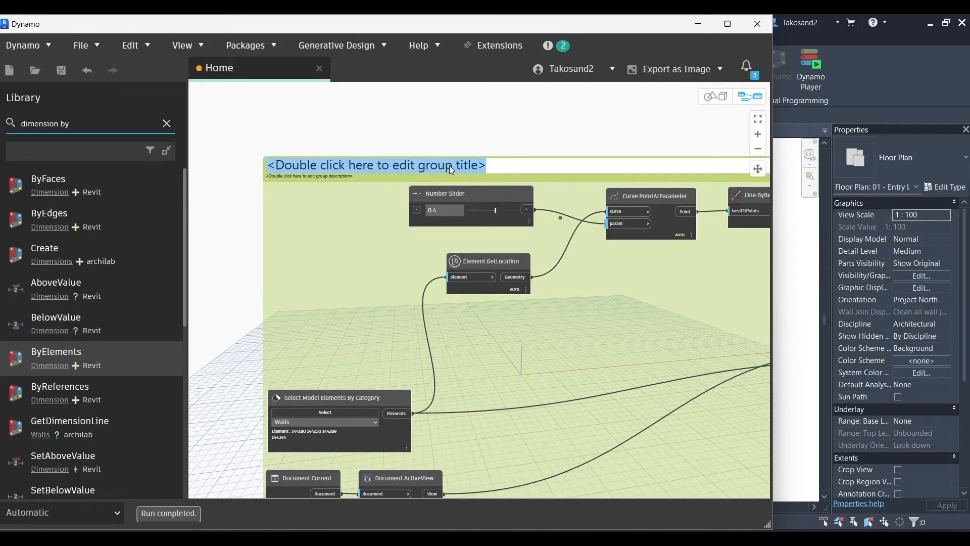
type("Walls")
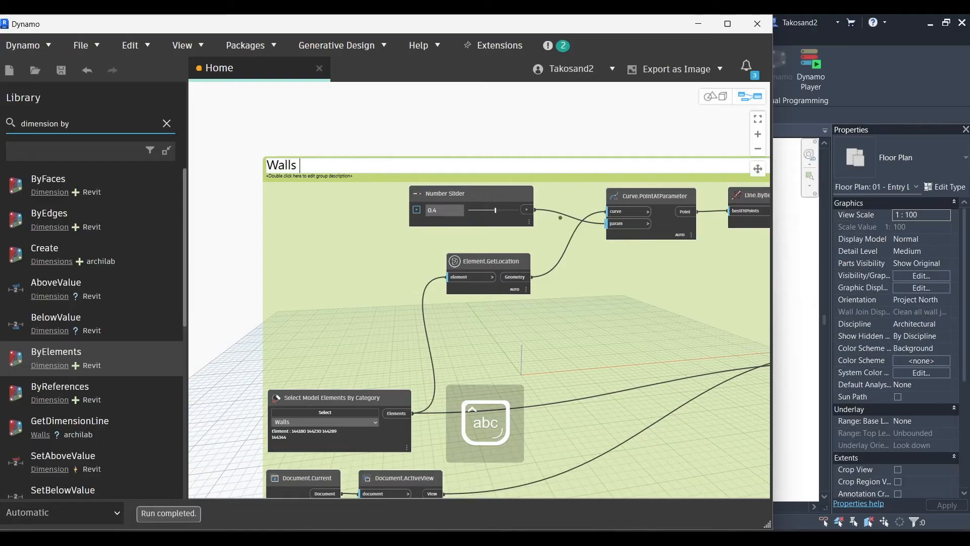
type("D")
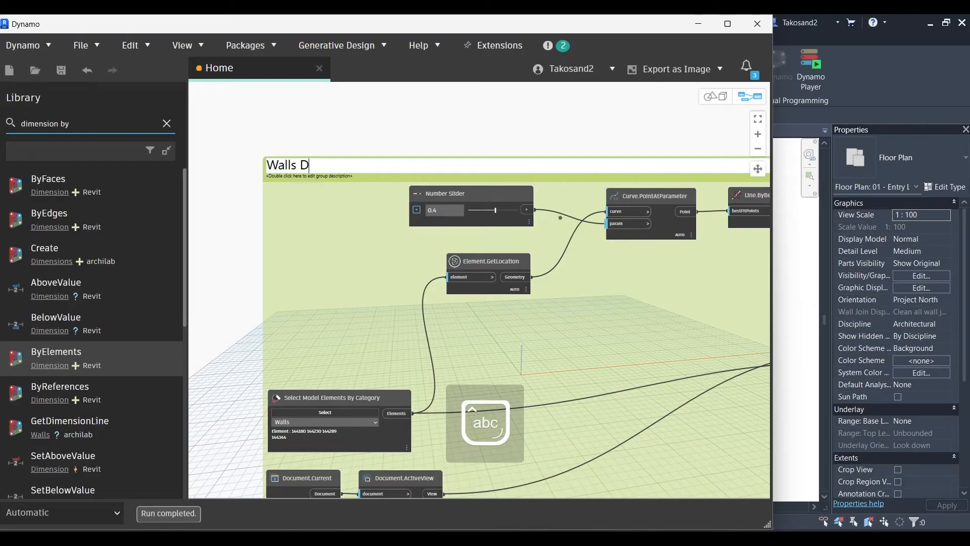
type("imensions")
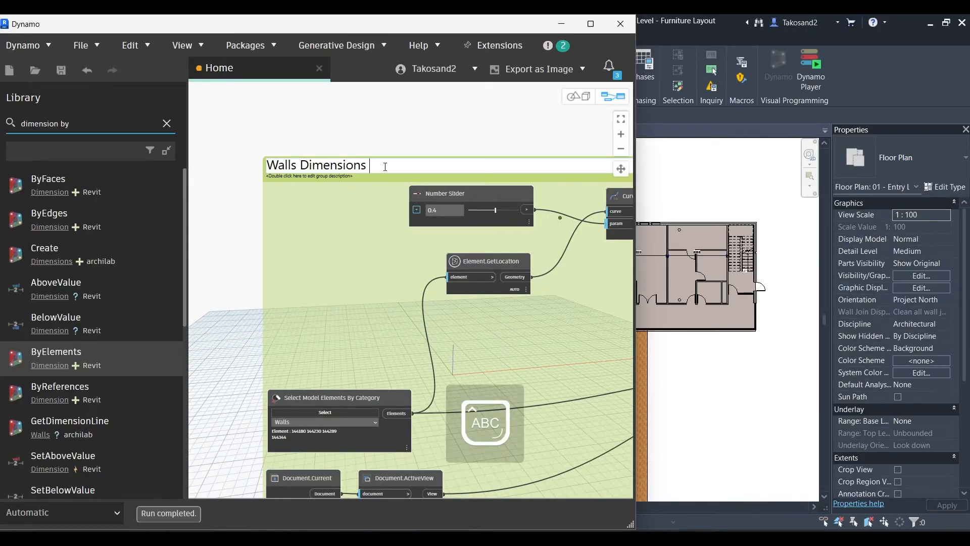
type("X")
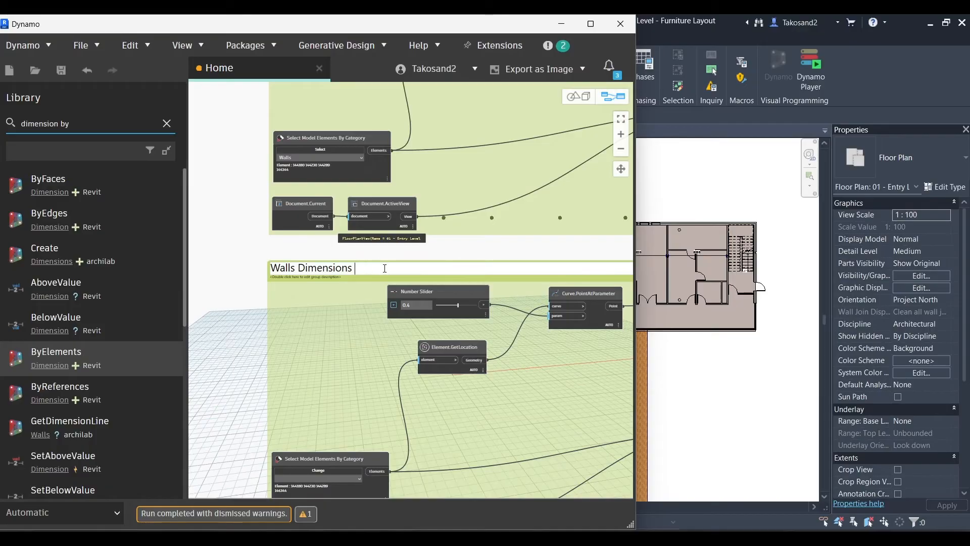
- Retitle the pasted group copy 'Walls Dimensions Y' and bring up its group options
type("Y")
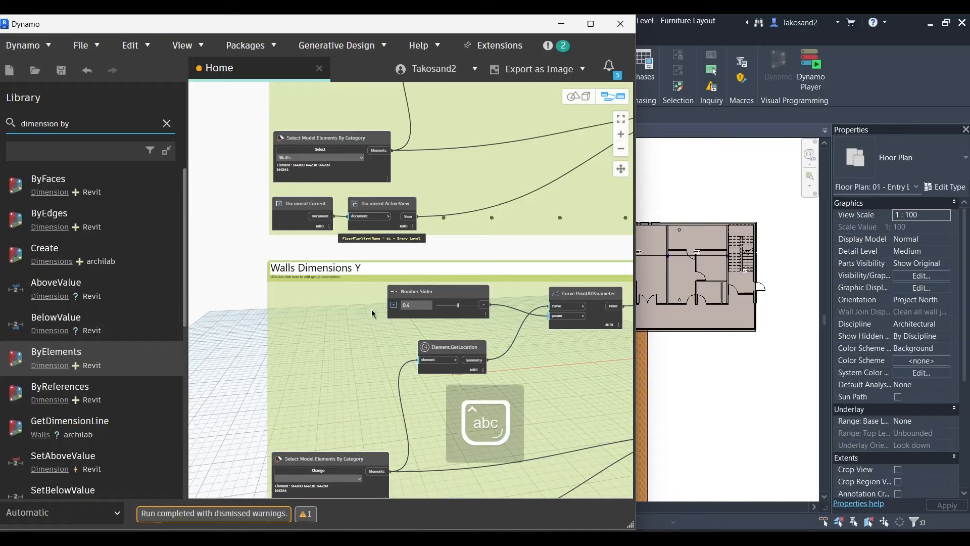
right_click(318, 269)
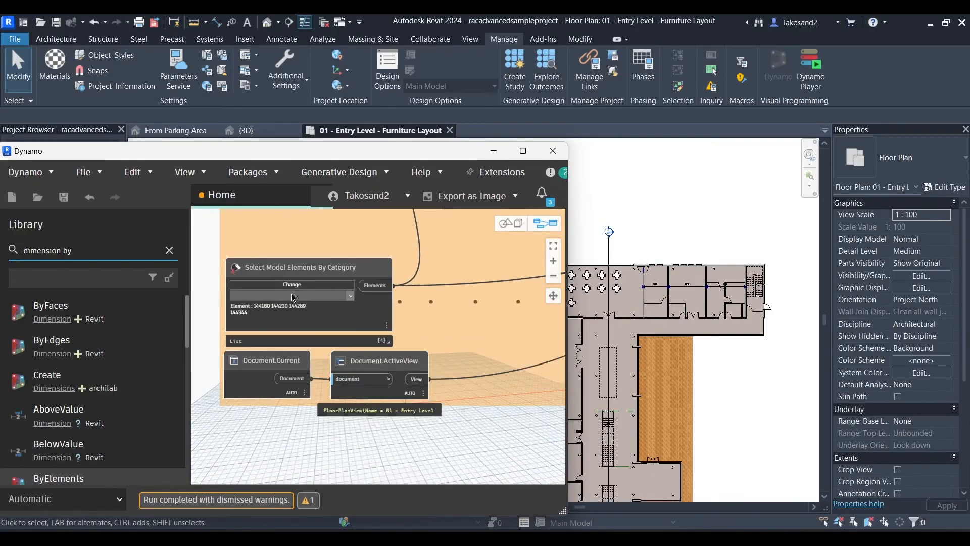
- Reselect the Y group's Select Model Elements By Category node to the vertical walls in the plan
left_click(291, 285)
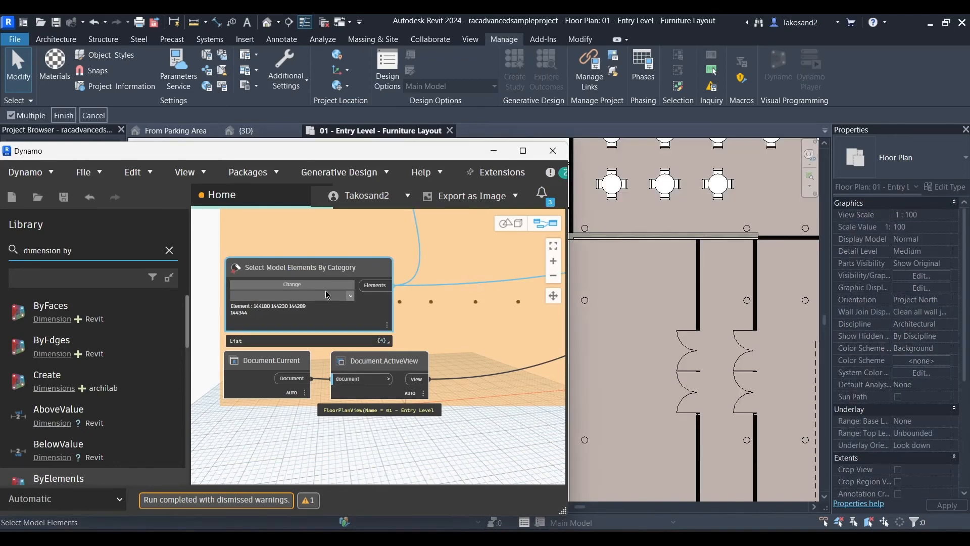
left_click(349, 295)
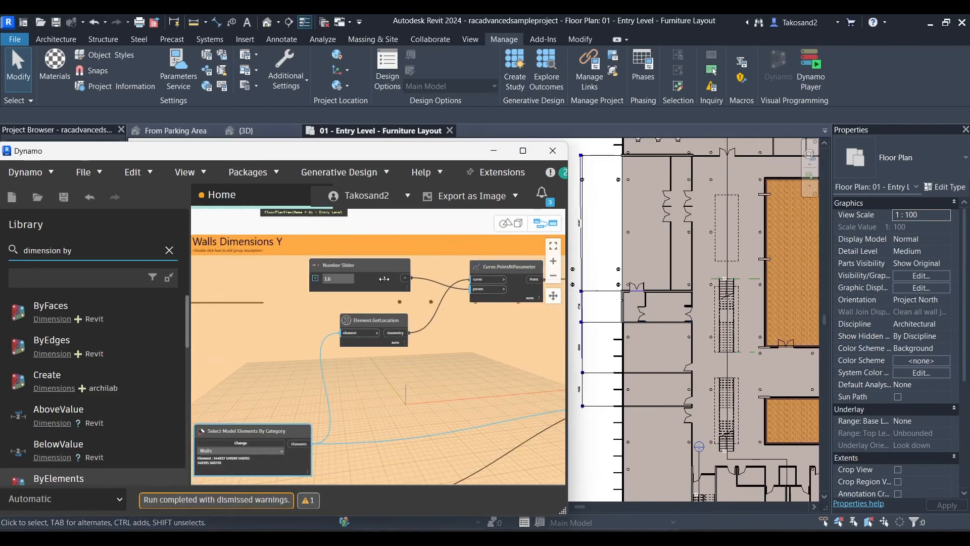
- Set the Y group's slider to about 0.5 and minimize Dynamo to show the 5730/6000/4000 dimension string
left_click_drag(382, 278, 380, 279)
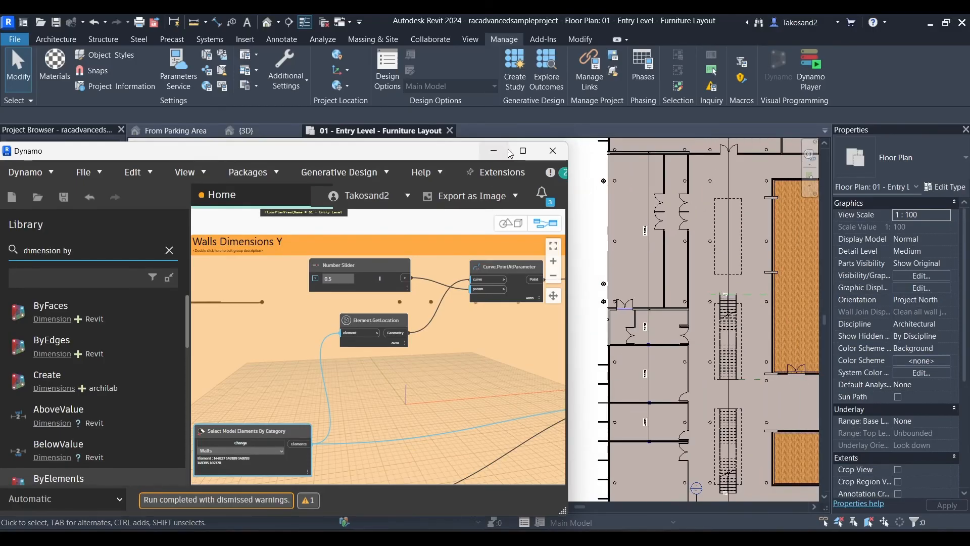
left_click(523, 151)
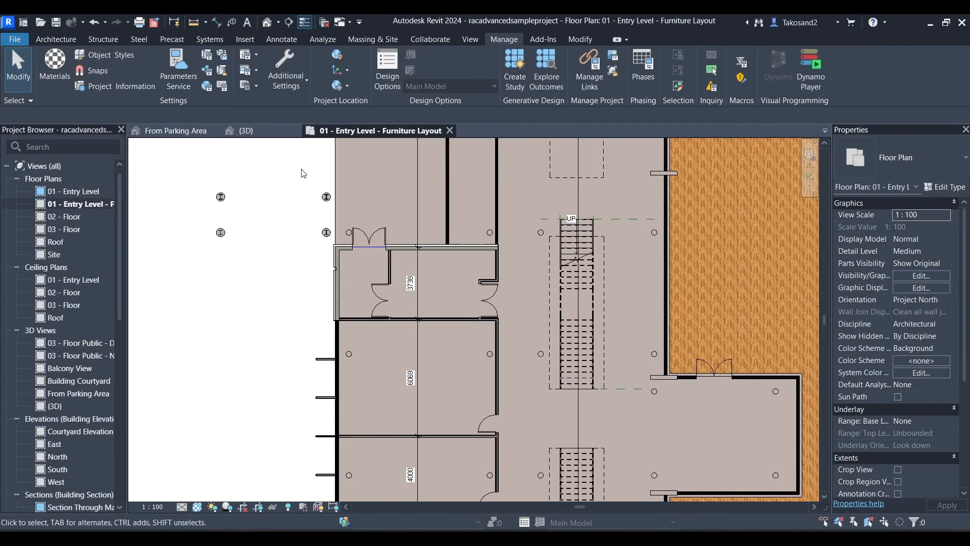
- Switch Revit to the default {3D} view of the building model
left_click(246, 131)
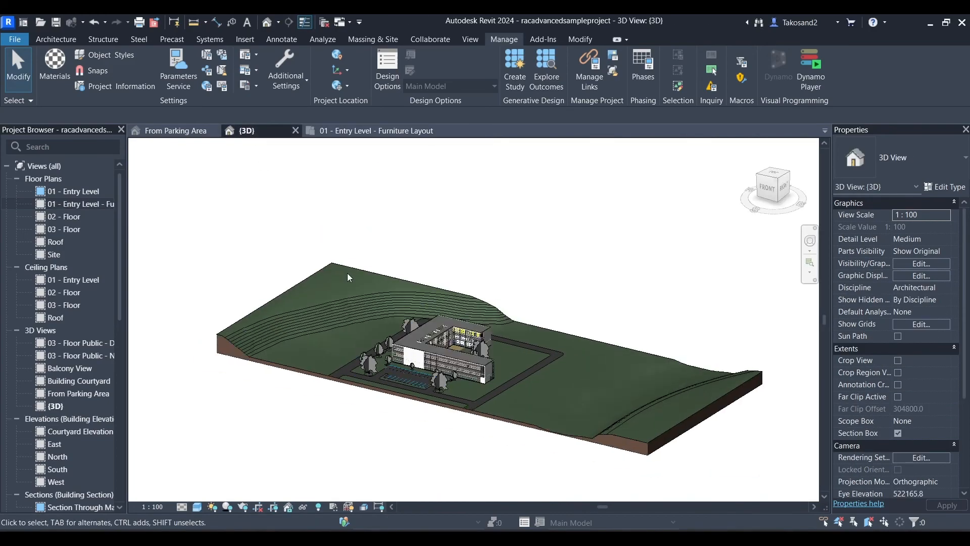